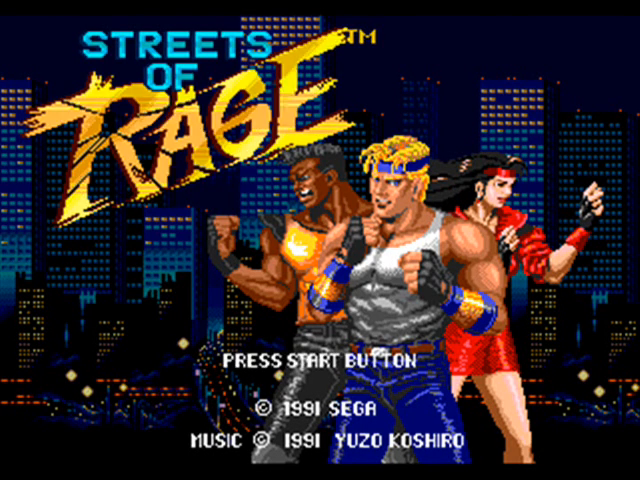
key(enter)
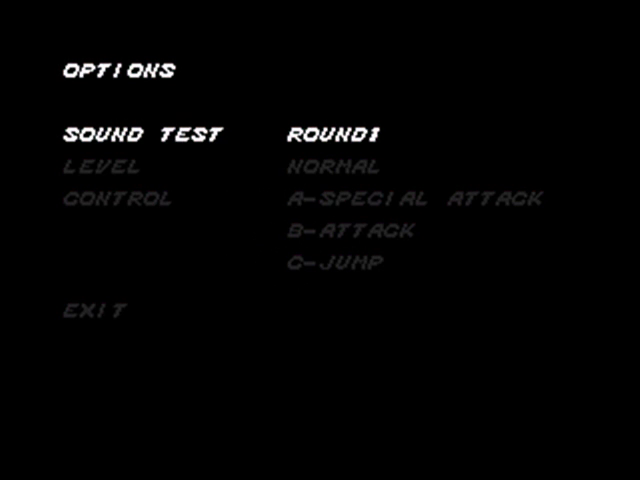
key(down)
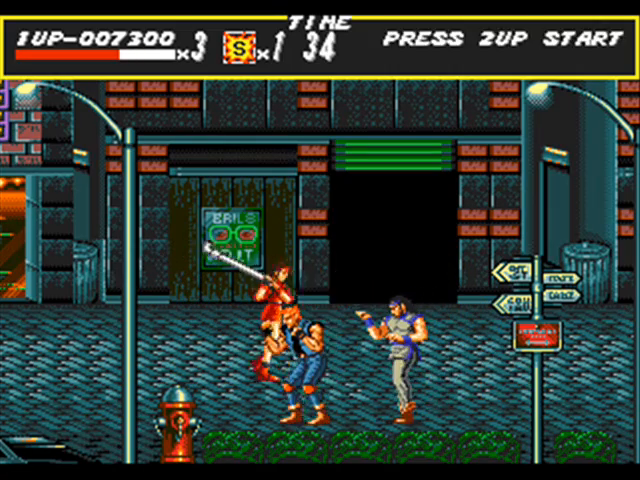
scroll(right, 3)
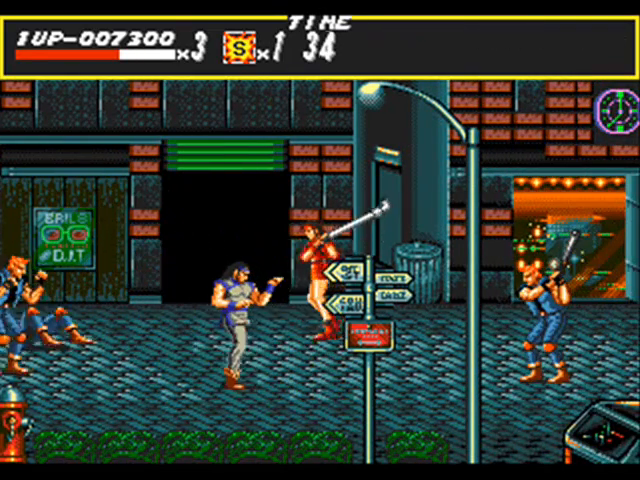